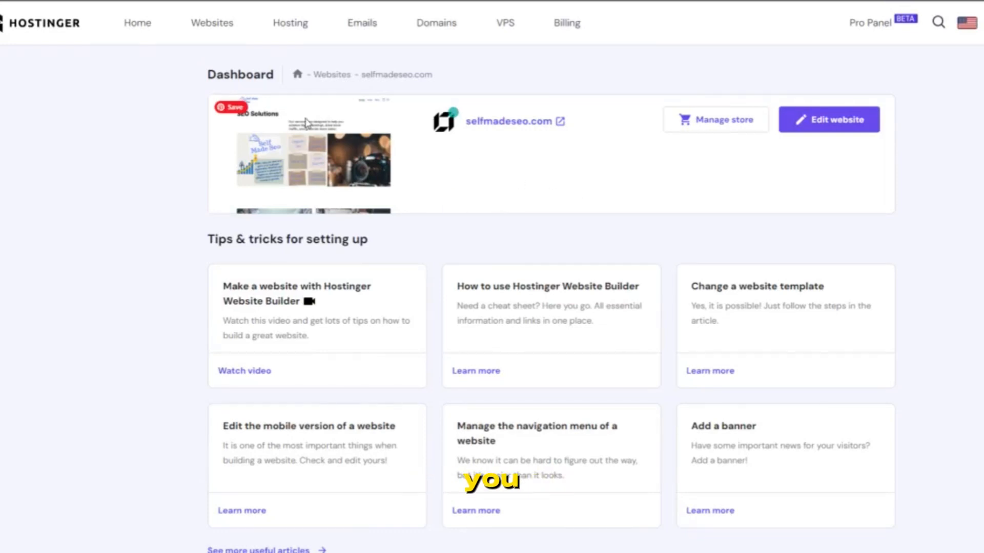
mouse_move(352, 60)
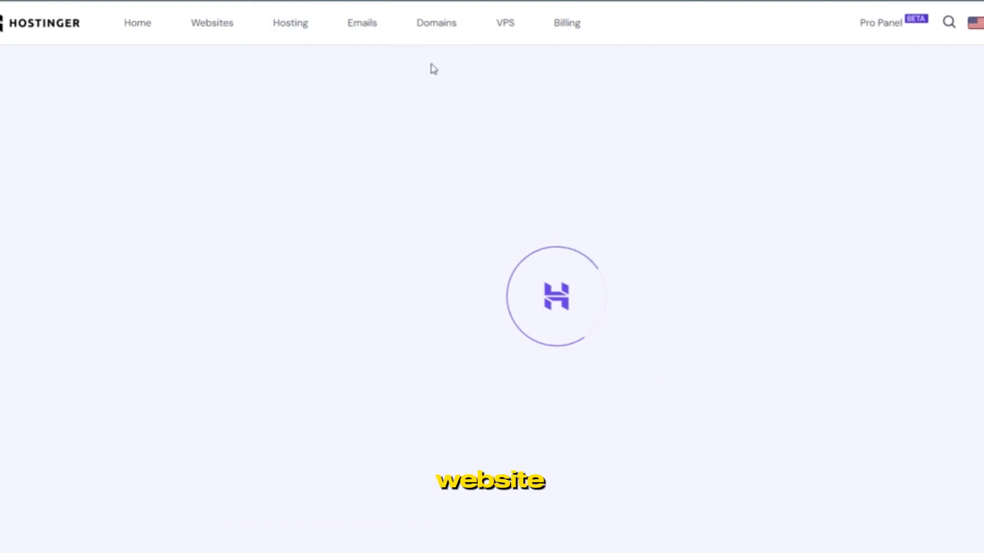
Go to the Hosting overview and open the Business Web Hosting plan's one website.
left_click(290, 22)
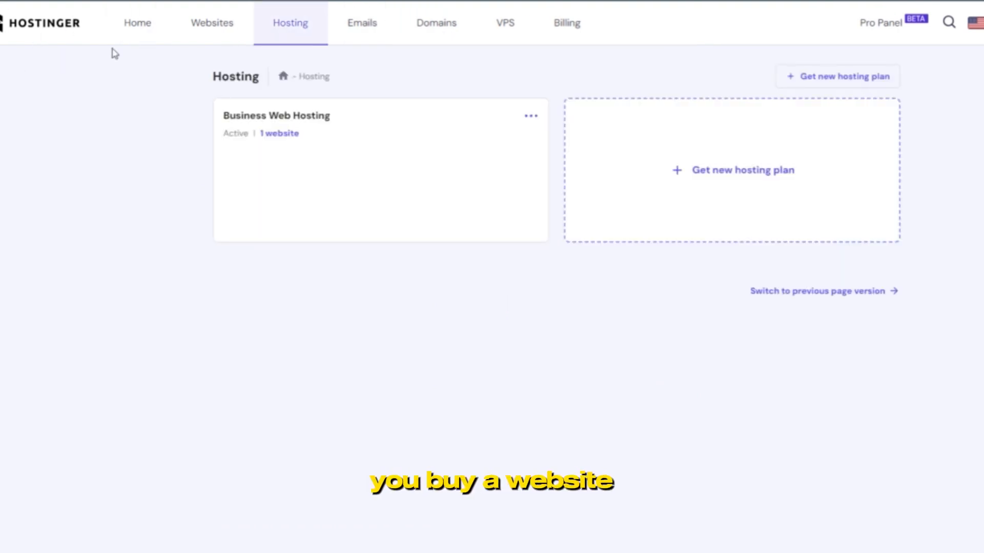
mouse_move(185, 131)
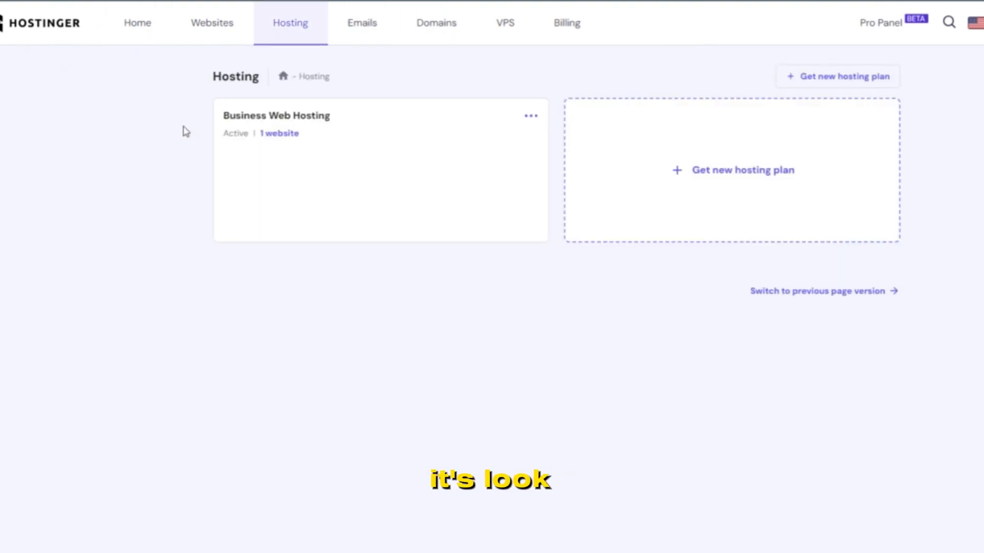
mouse_move(85, 21)
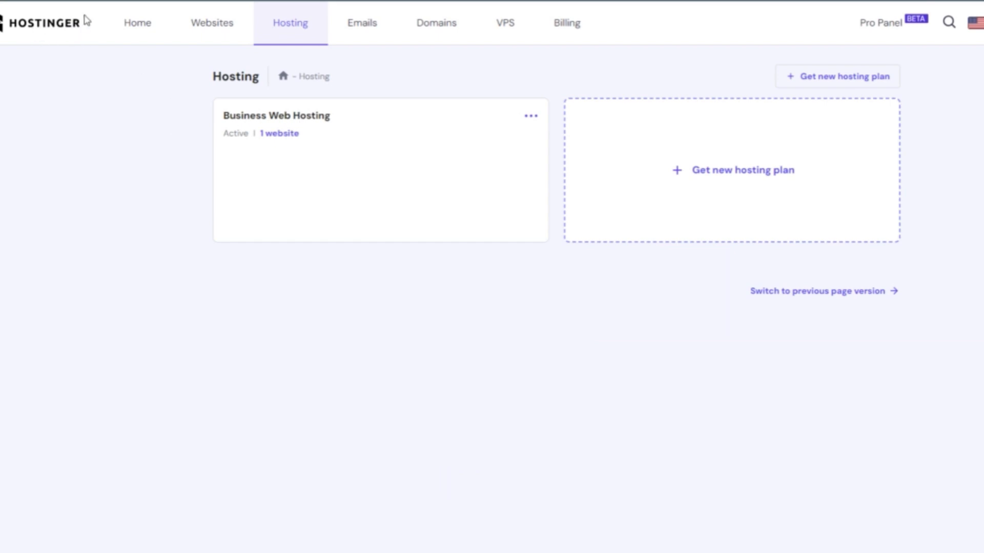
mouse_move(295, 151)
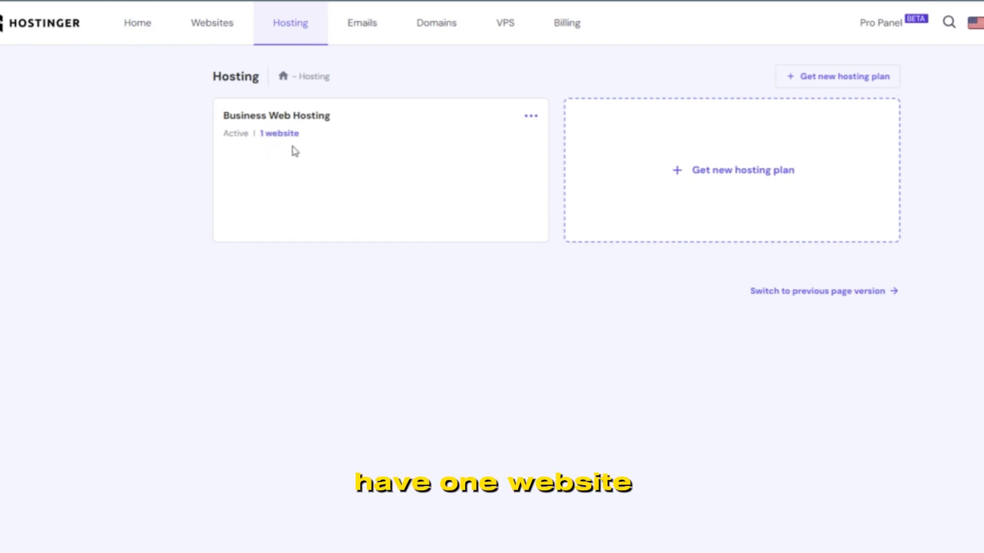
left_click(211, 22)
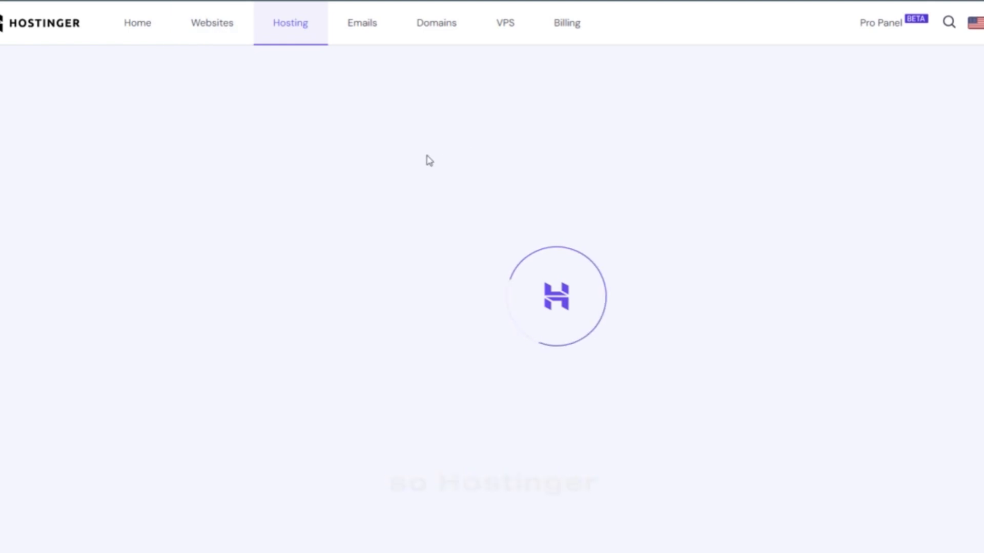
Show the Websites list containing selfmadeseo.com on Business Web Hosting.
left_click(211, 22)
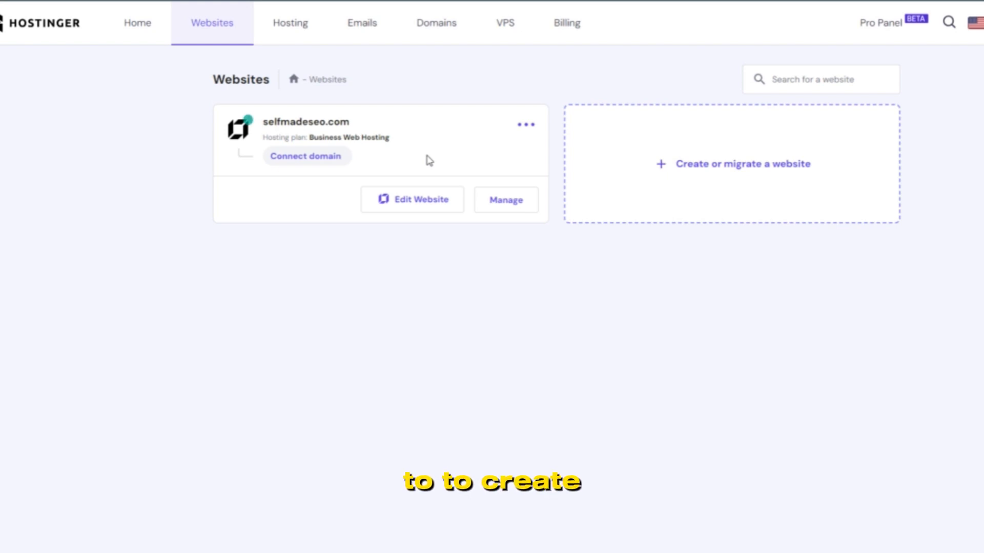
mouse_move(470, 166)
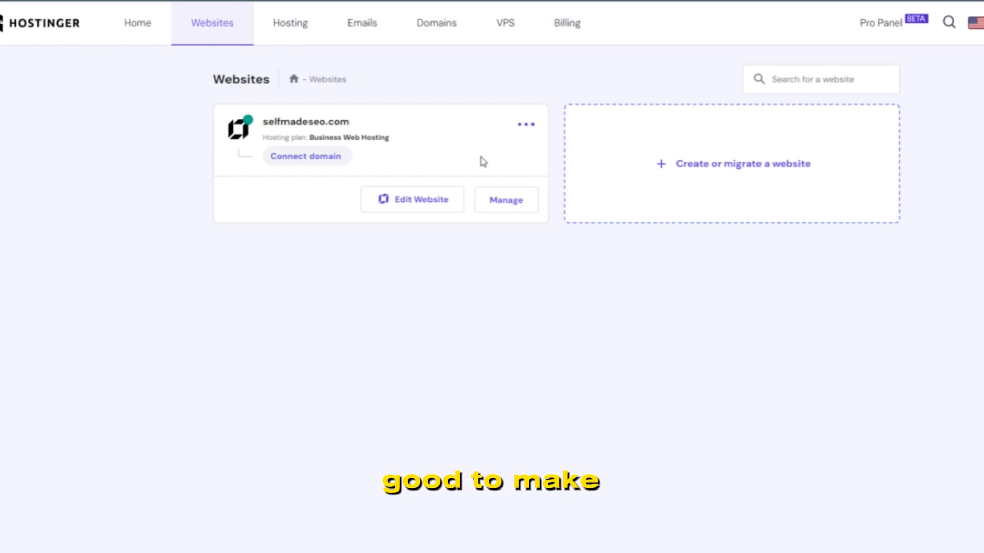
mouse_move(502, 156)
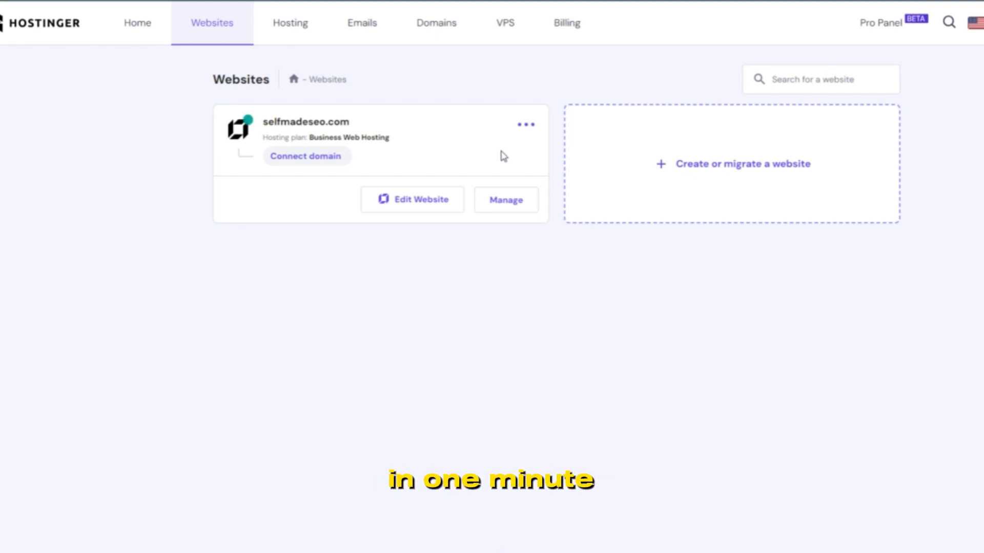
mouse_move(489, 154)
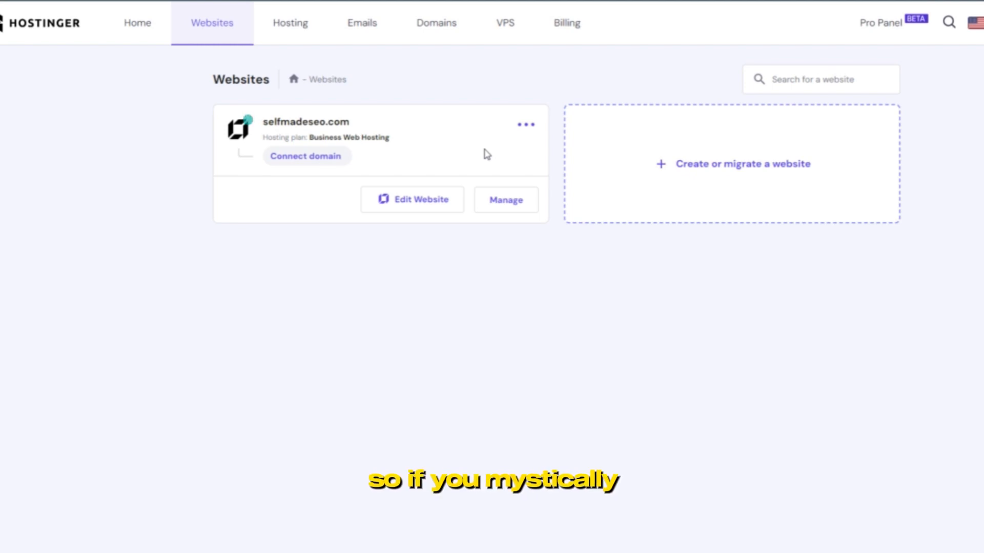
mouse_move(492, 147)
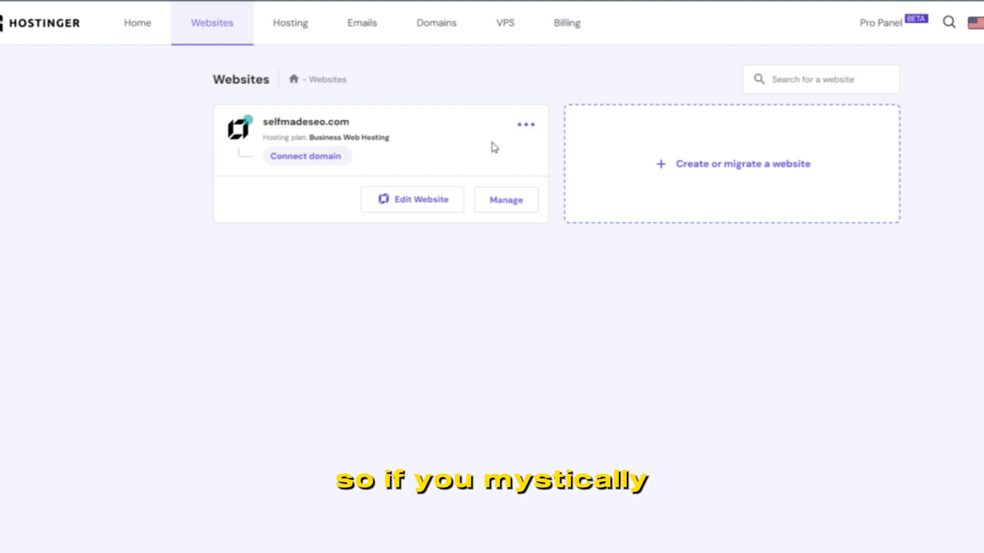
mouse_move(541, 146)
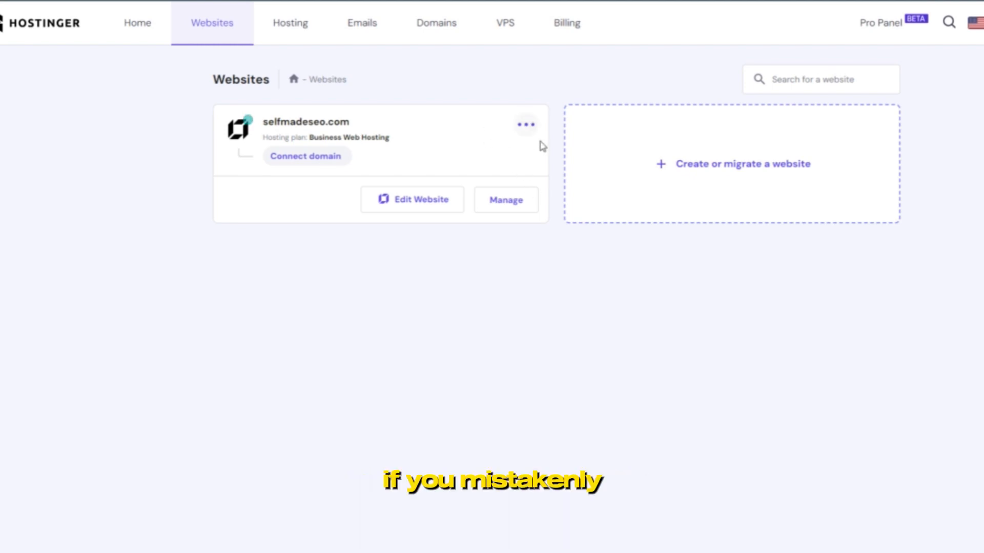
mouse_move(83, 31)
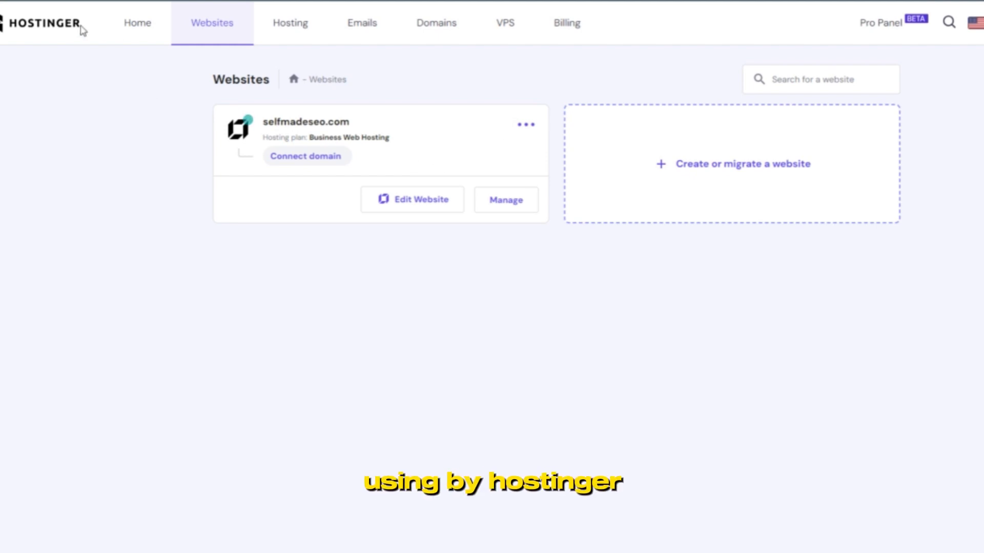
mouse_move(208, 189)
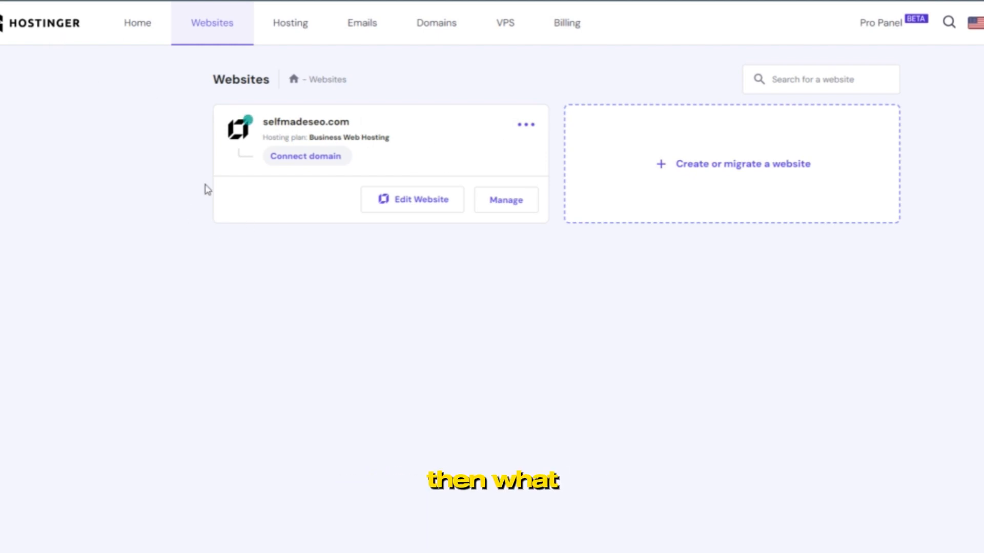
mouse_move(324, 220)
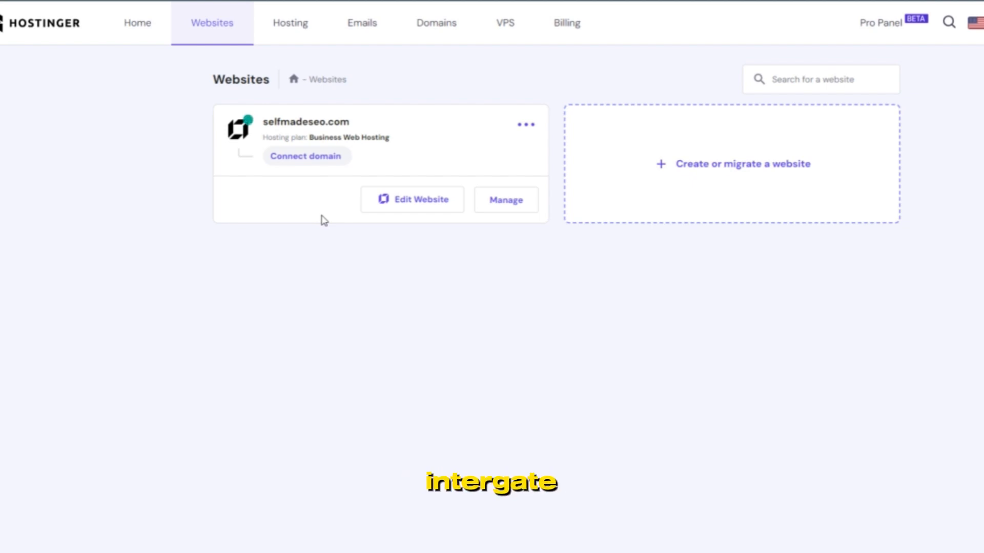
mouse_move(926, 283)
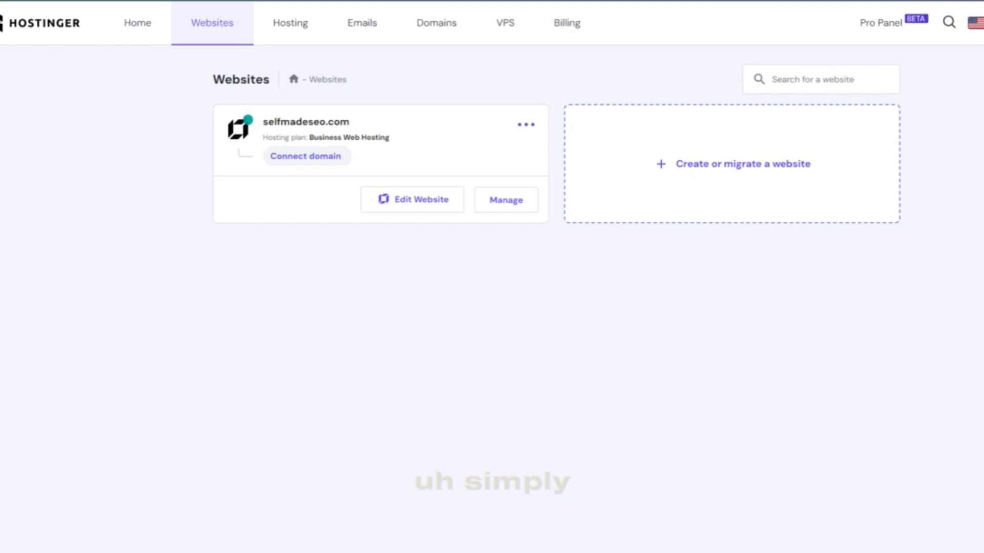
left_click(411, 200)
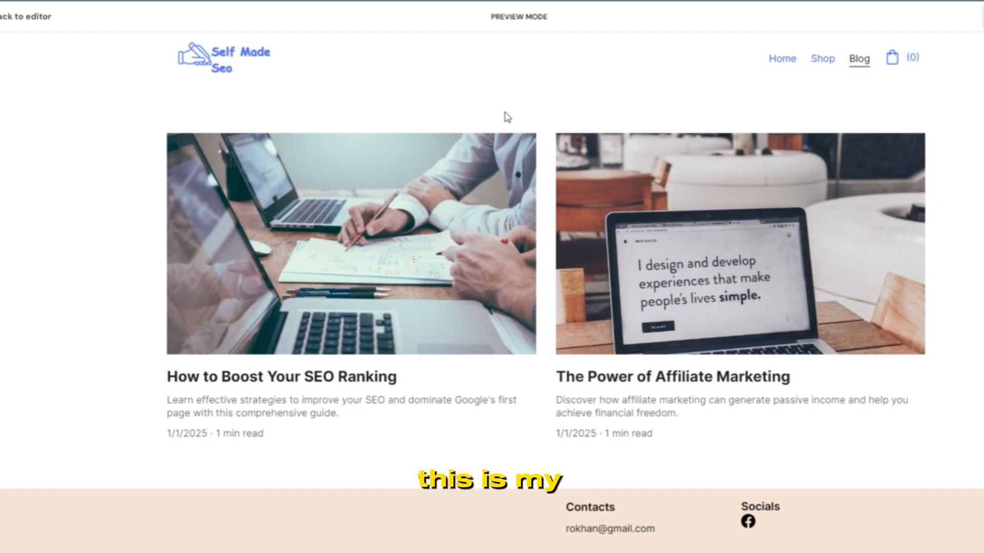
scroll("down", 3)
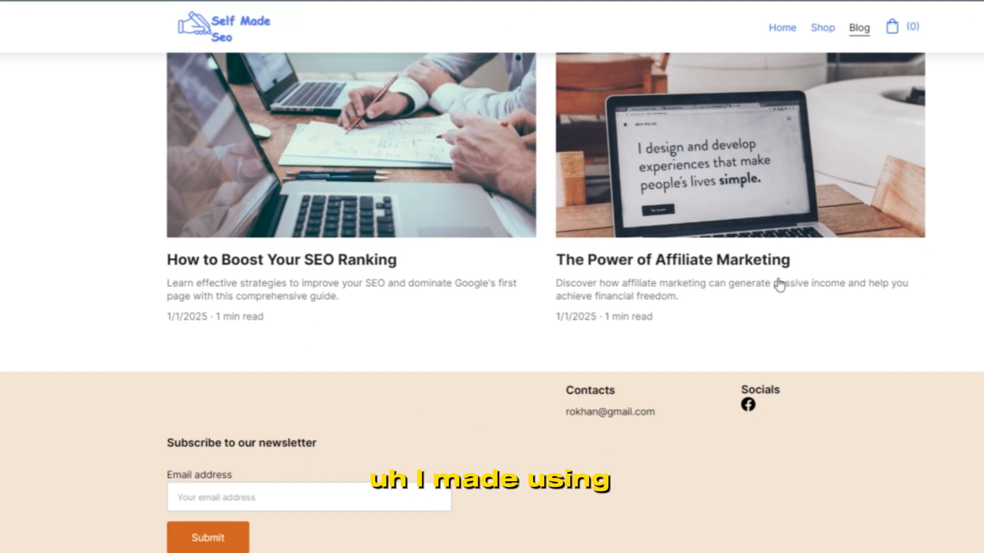
scroll("up", 3)
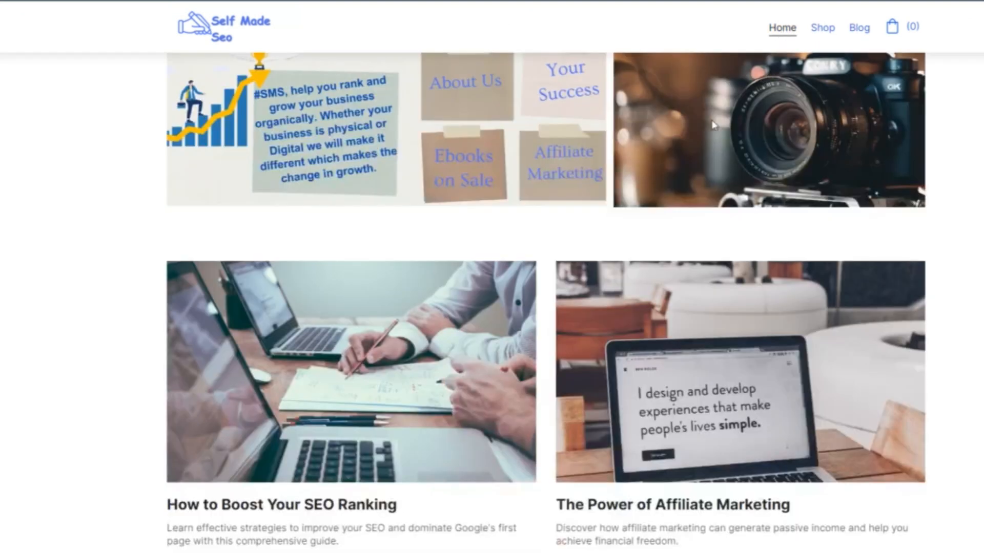
scroll("up", 3)
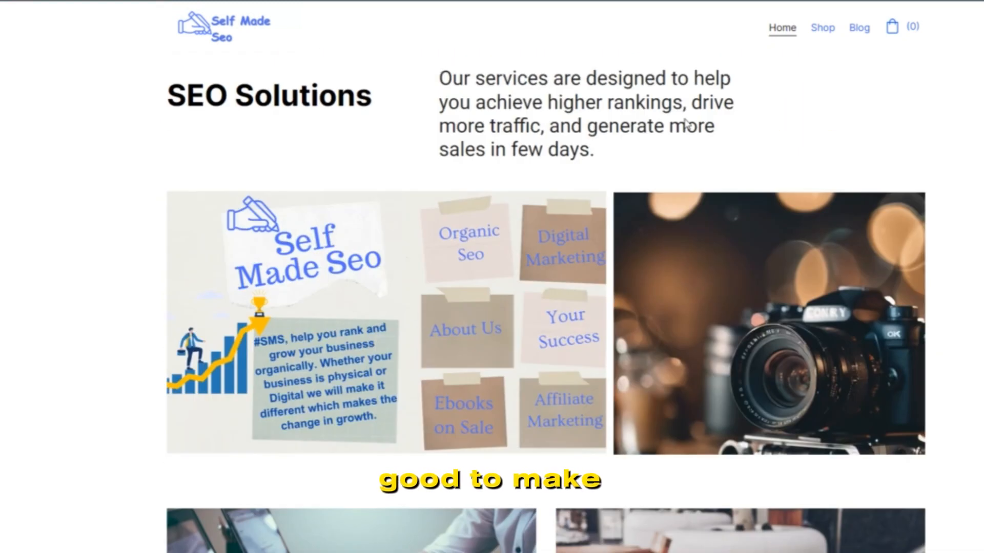
mouse_move(492, 202)
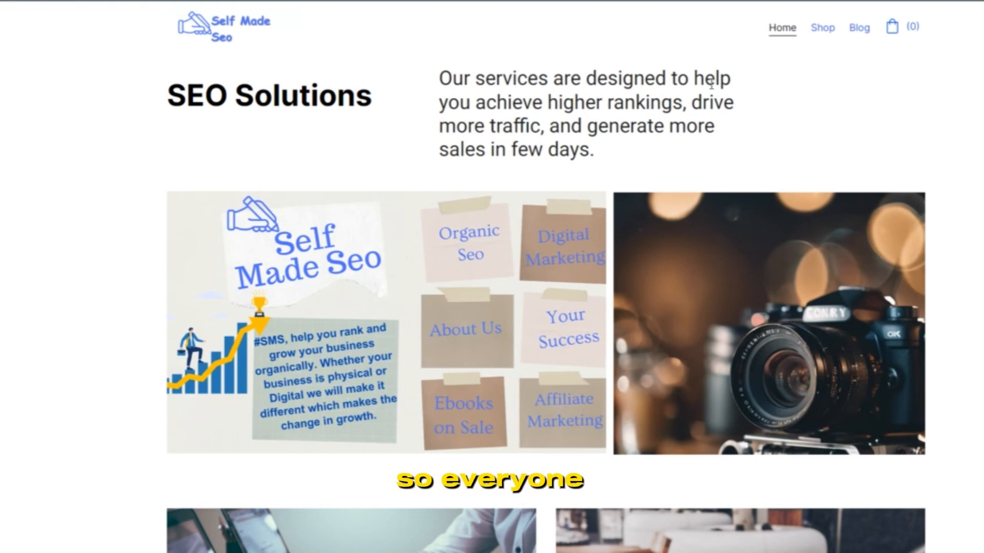
mouse_move(631, 95)
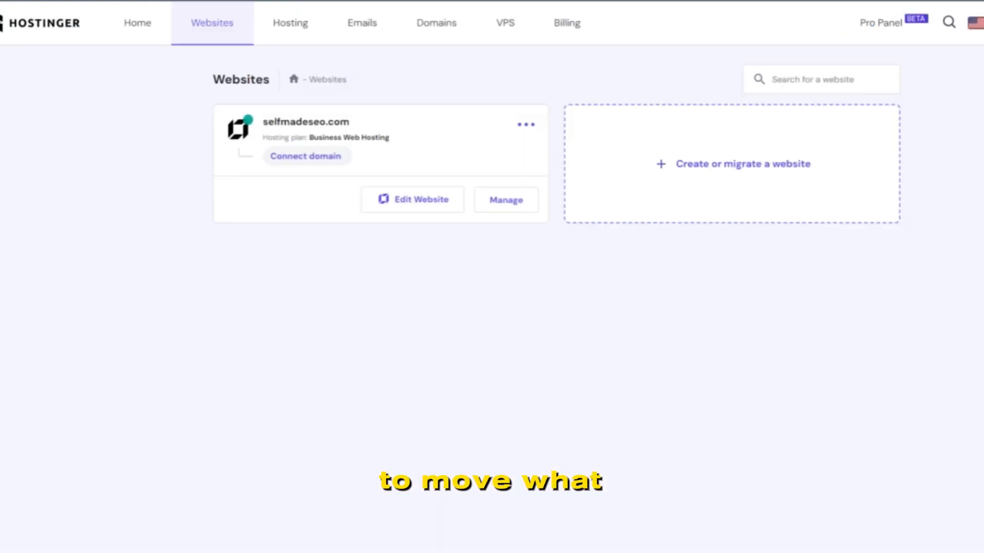
mouse_move(544, 153)
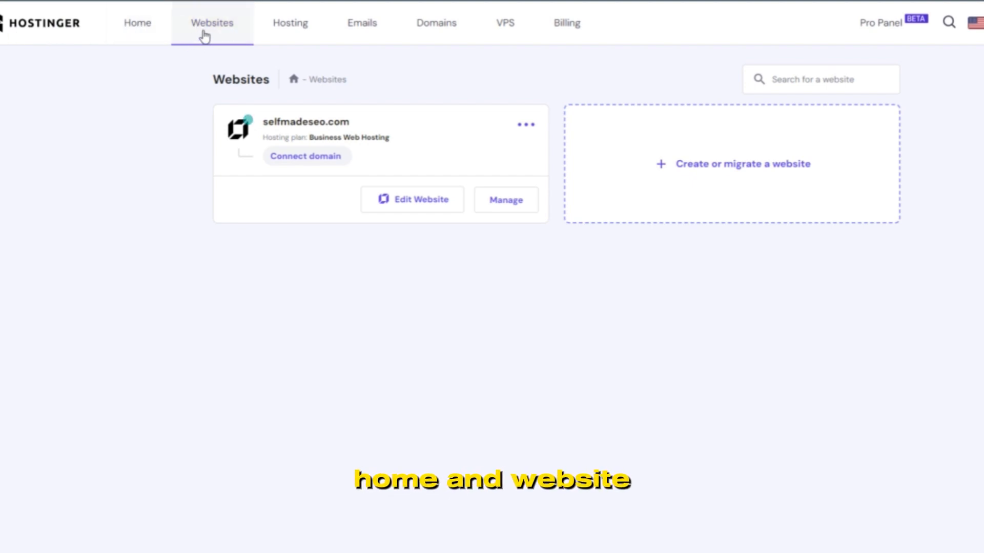
mouse_move(426, 120)
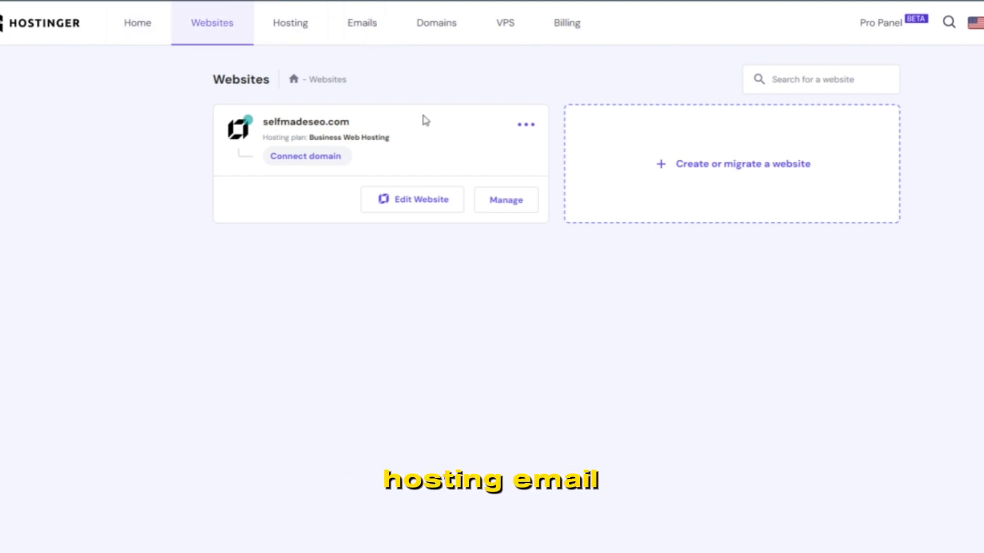
mouse_move(348, 136)
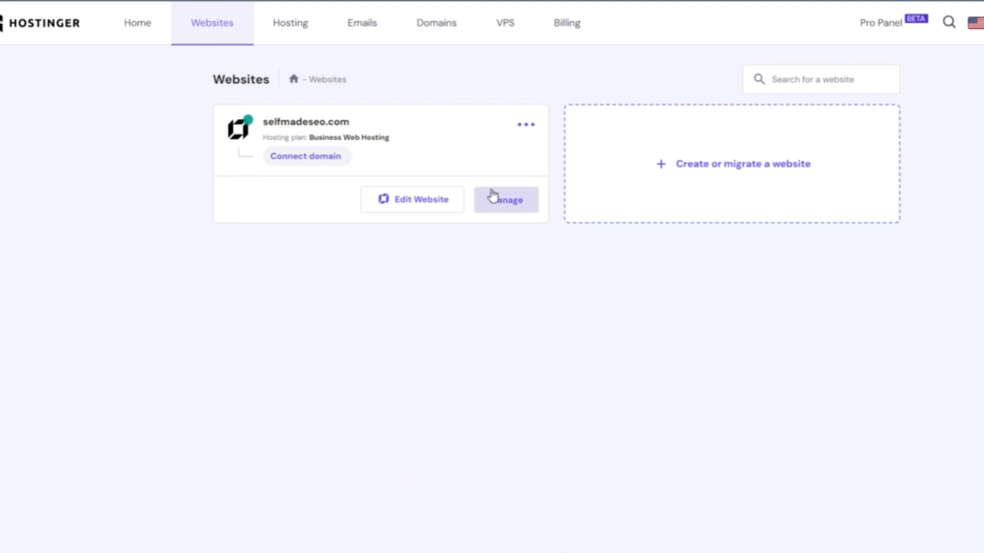
mouse_move(508, 177)
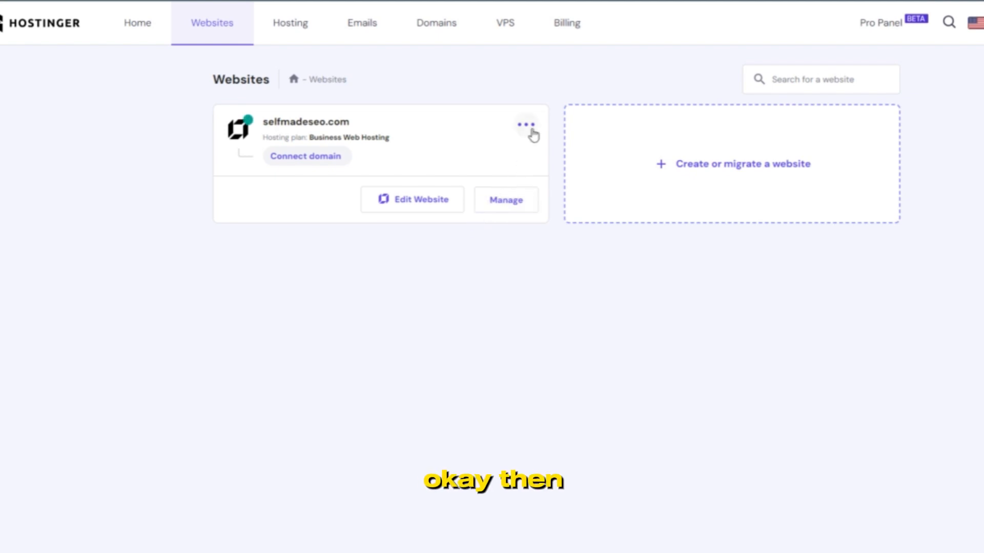
Delete selfmadeseo.com, acknowledging that all its data will be lost.
left_click(525, 124)
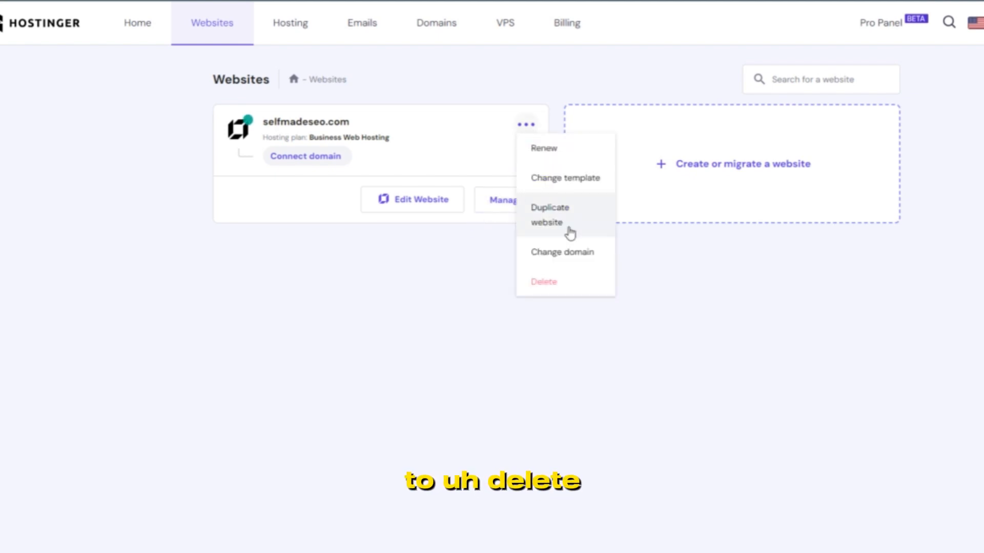
left_click(543, 281)
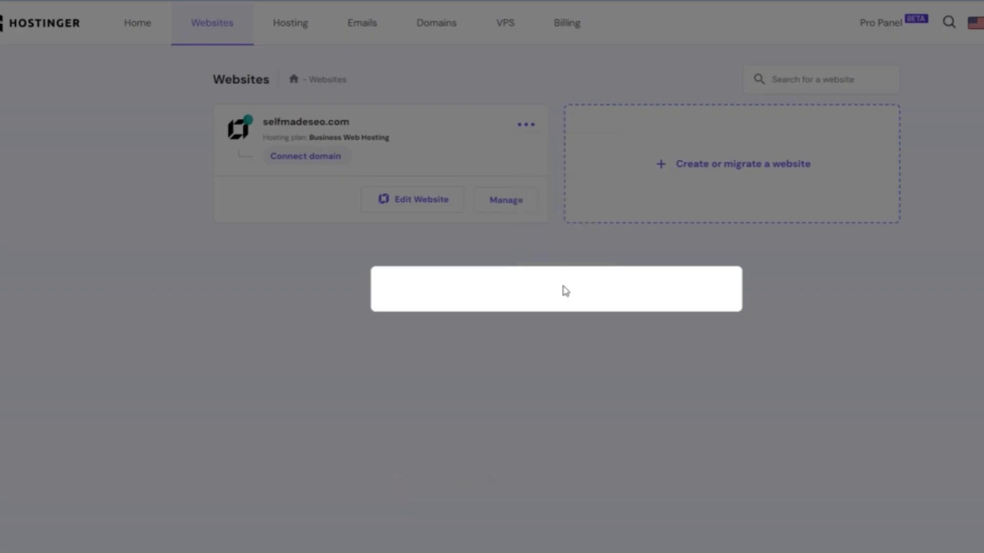
mouse_move(554, 307)
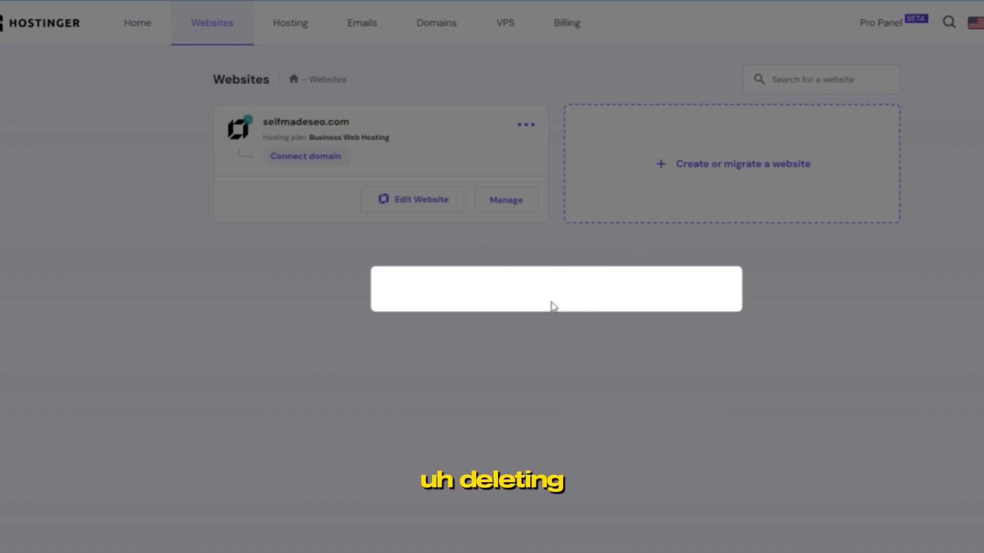
mouse_move(264, 278)
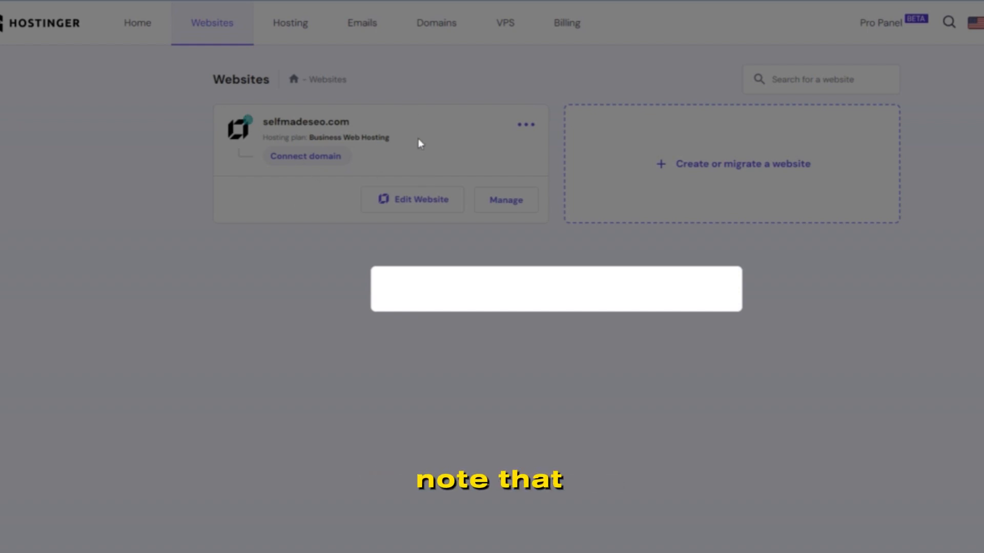
mouse_move(360, 197)
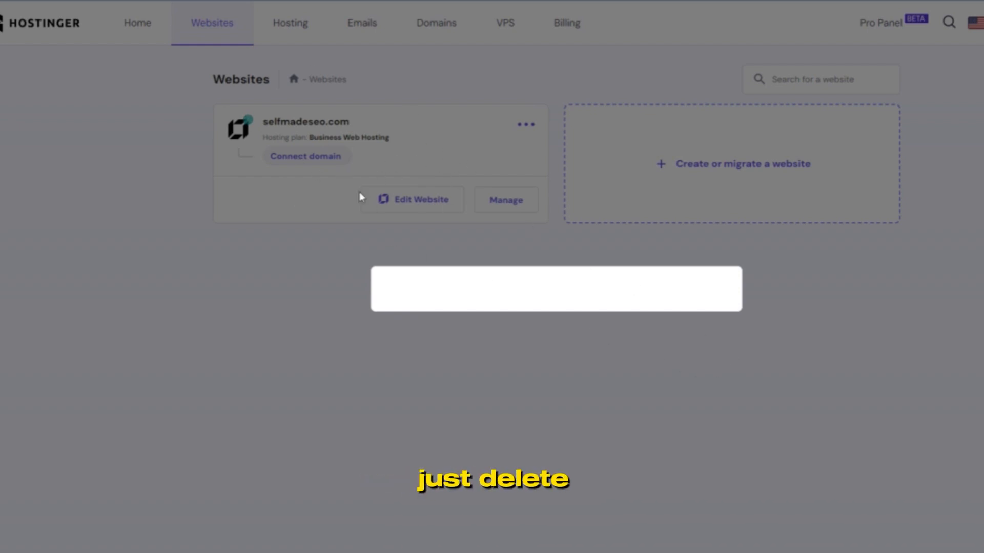
mouse_move(332, 202)
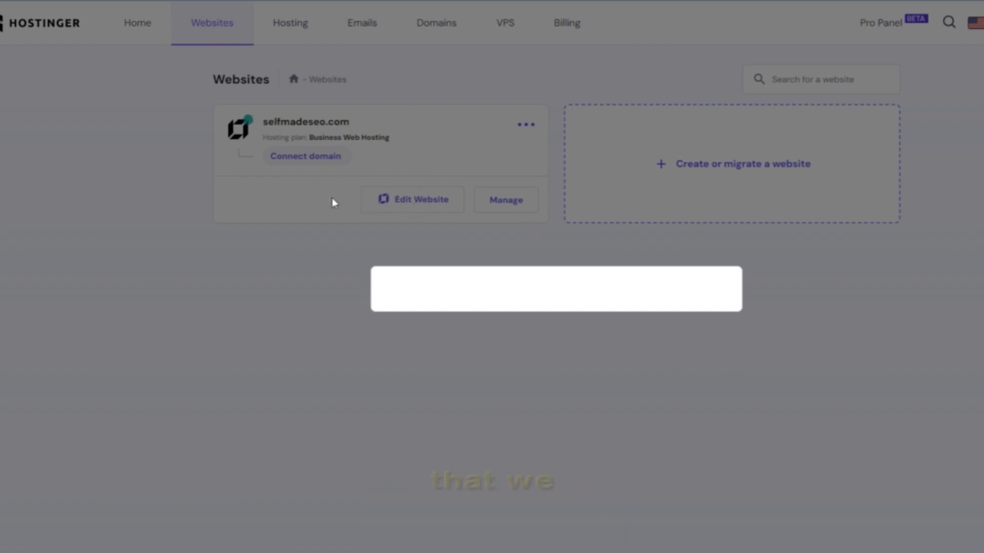
mouse_move(399, 186)
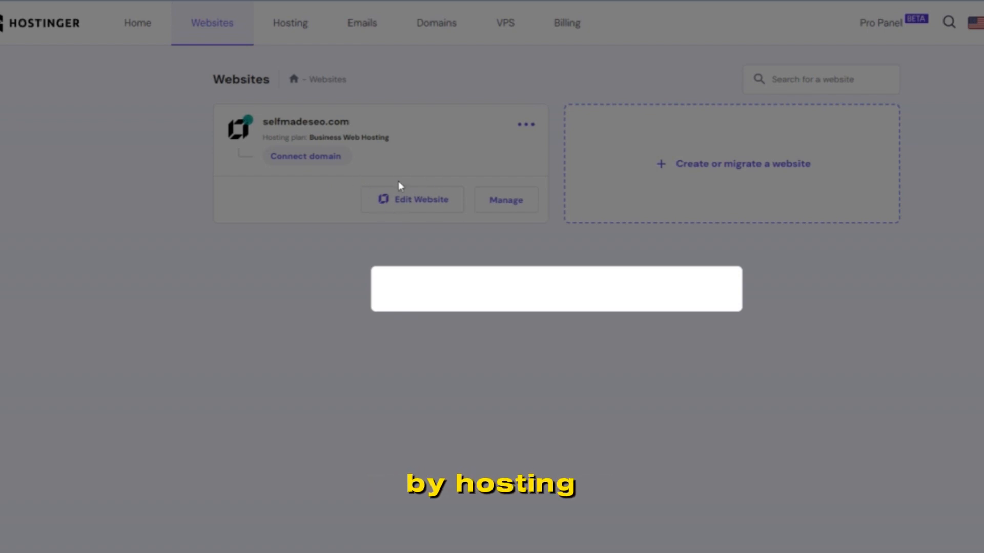
mouse_move(408, 219)
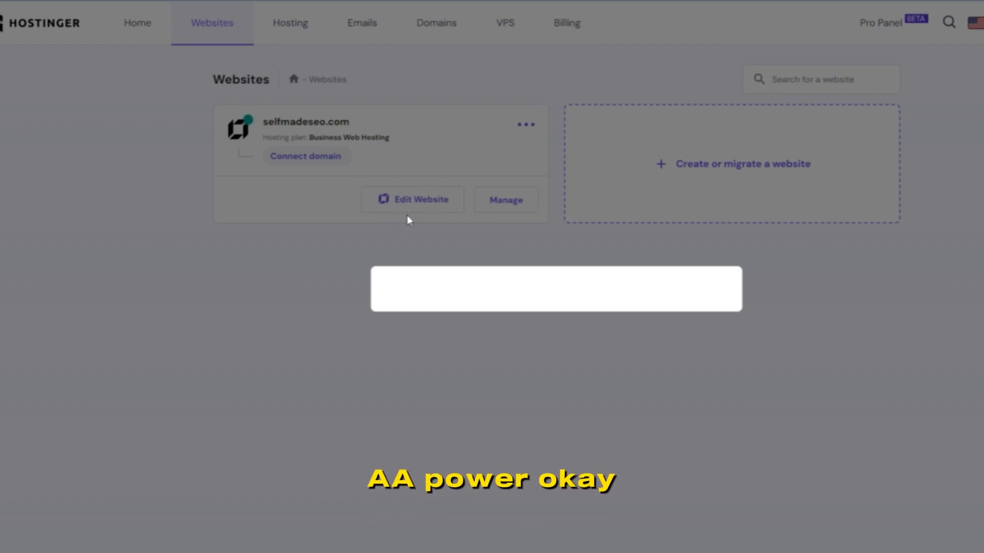
mouse_move(414, 156)
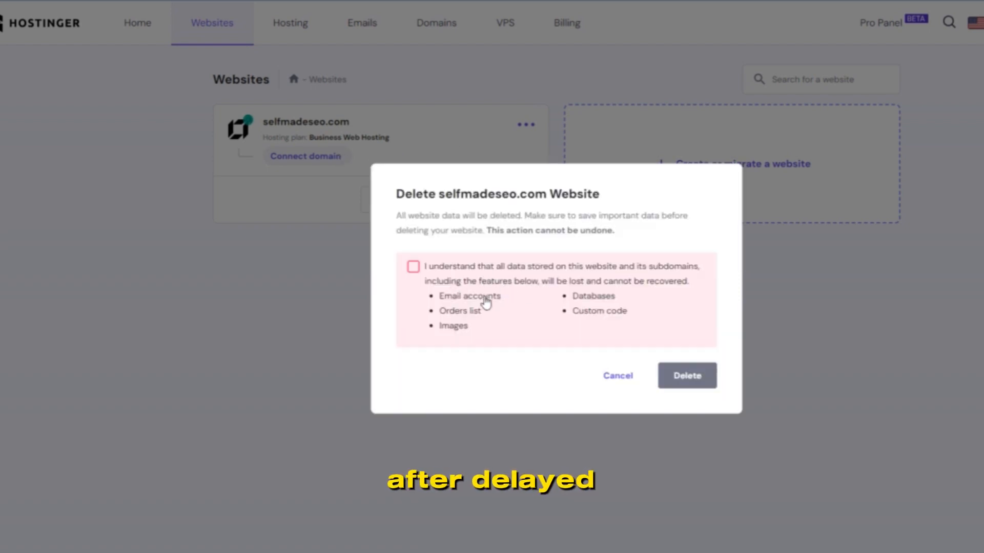
left_click(412, 266)
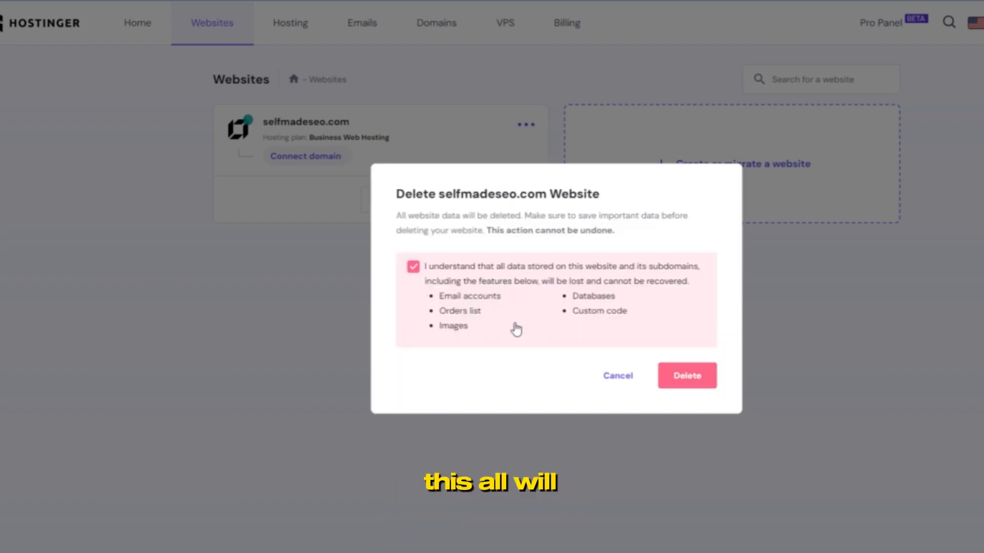
left_click(686, 375)
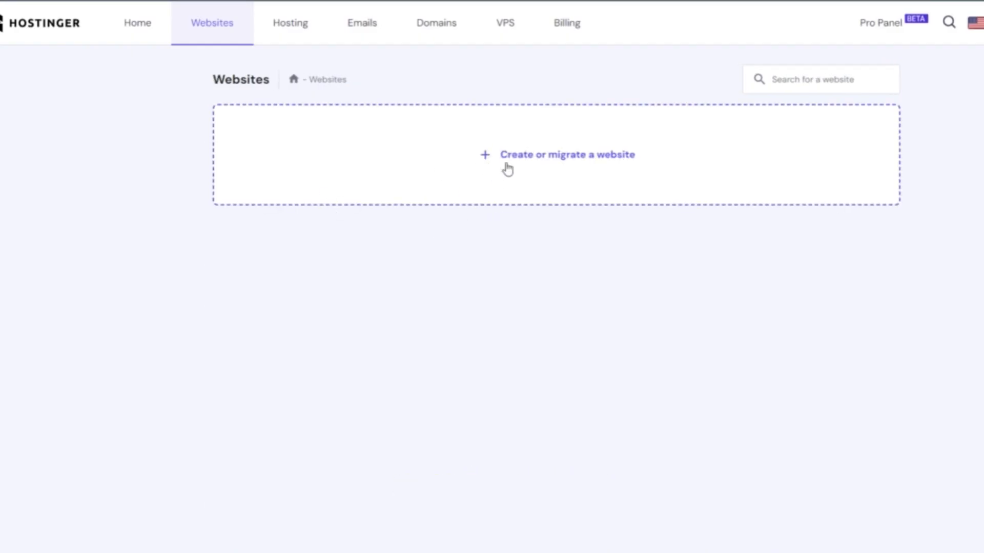
mouse_move(587, 175)
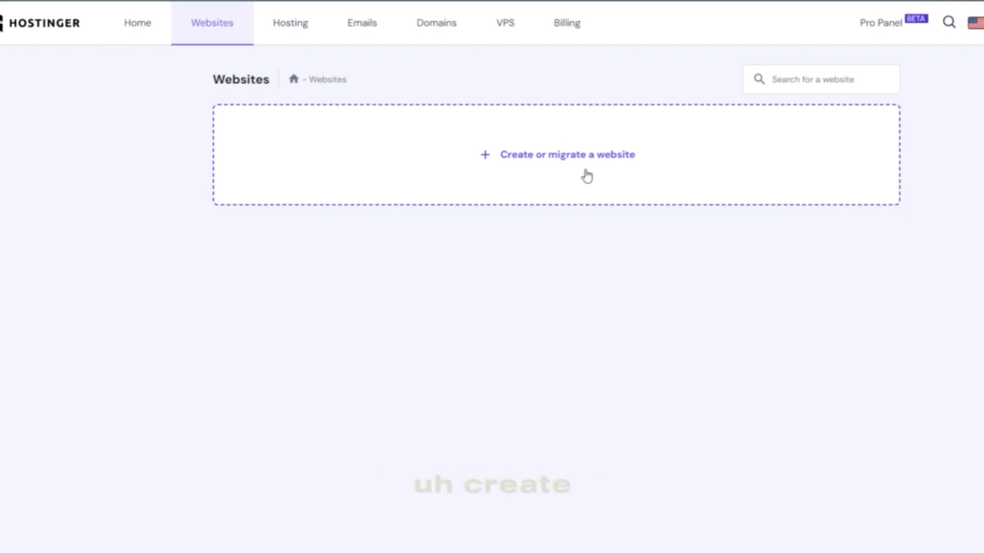
mouse_move(567, 153)
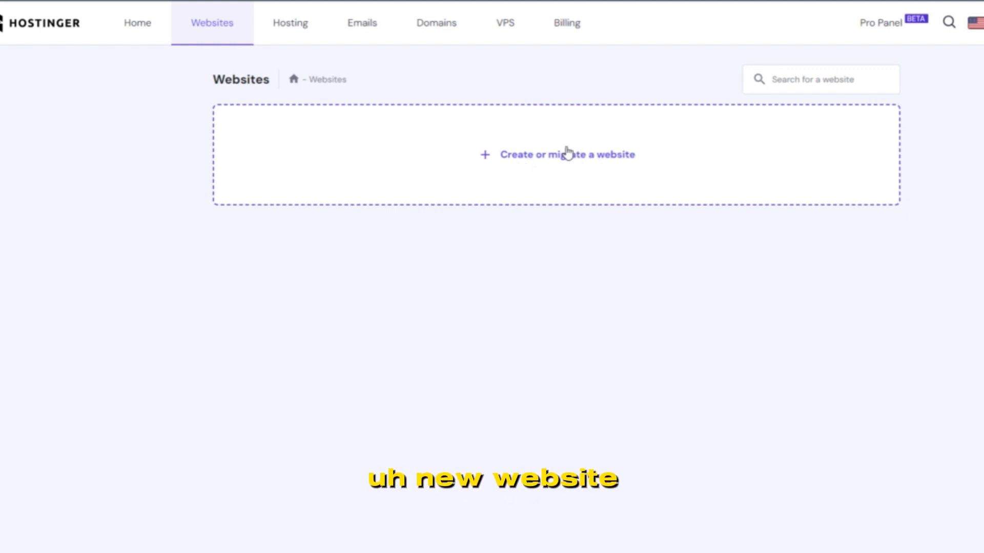
Start 'Create or migrate a website' from the empty Websites page.
left_click(567, 154)
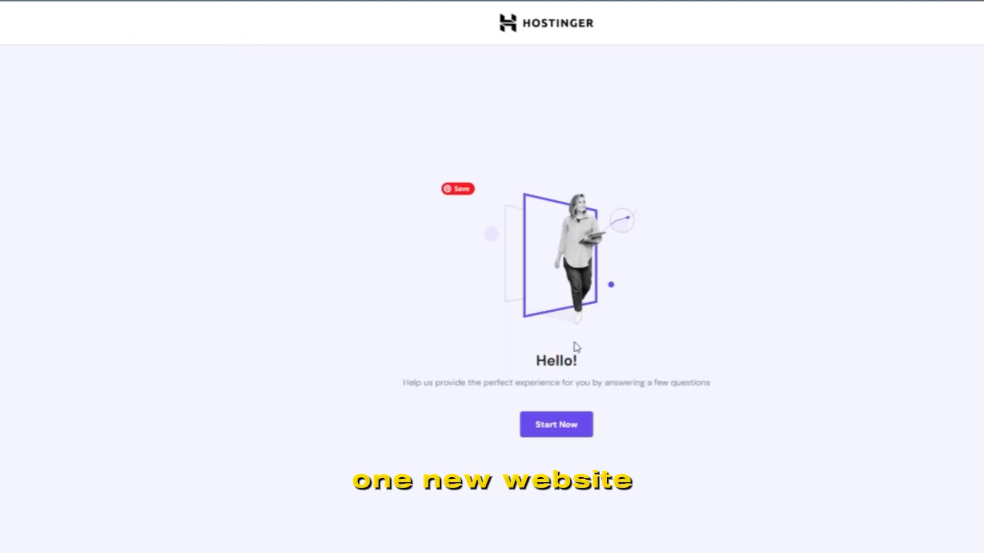
Answer the questionnaire: for myself, building it myself, and a Blog.
left_click(556, 424)
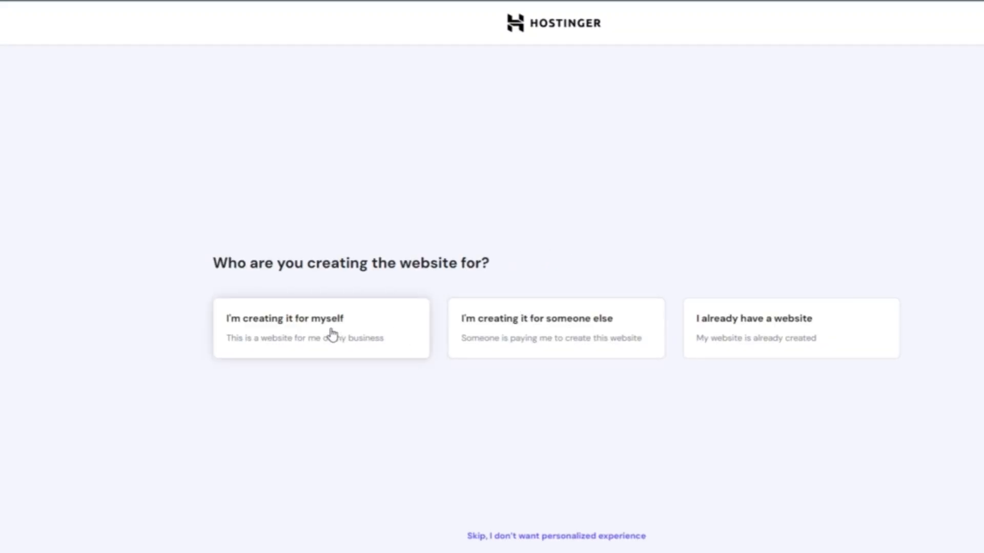
mouse_move(284, 353)
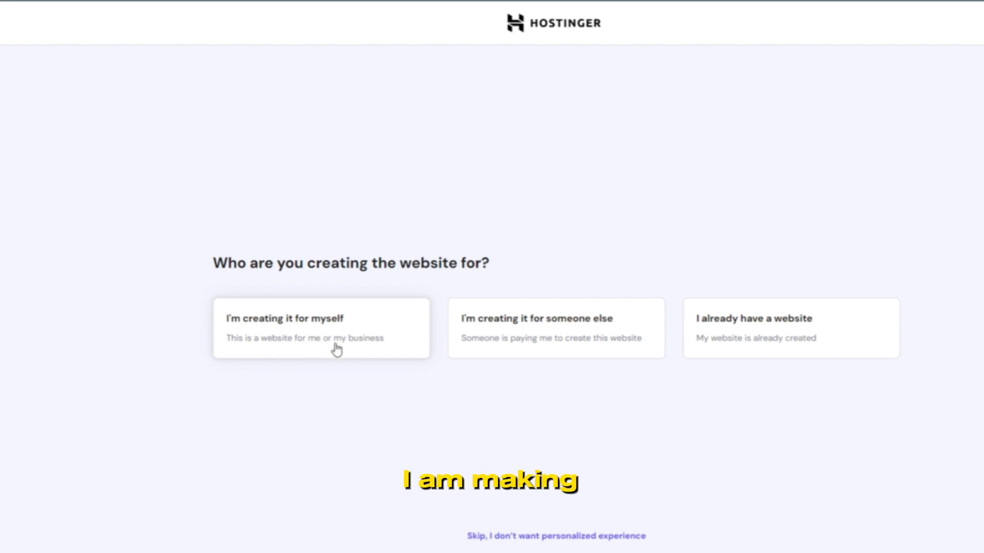
left_click(321, 328)
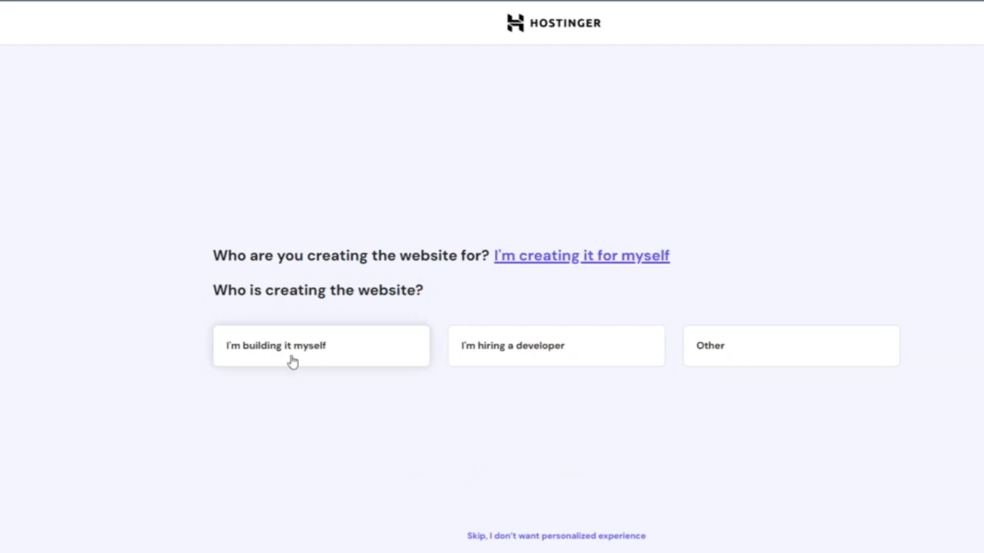
left_click(275, 345)
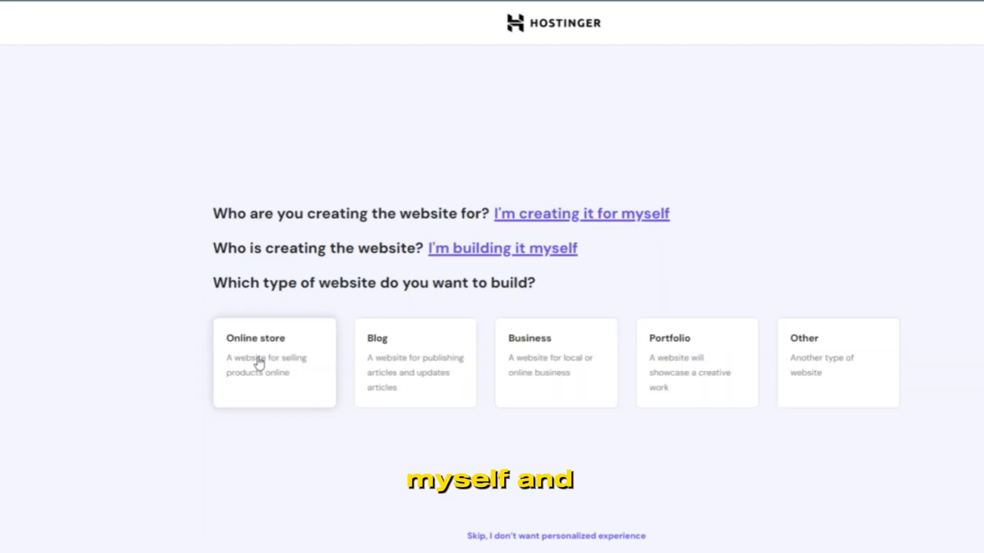
left_click(414, 363)
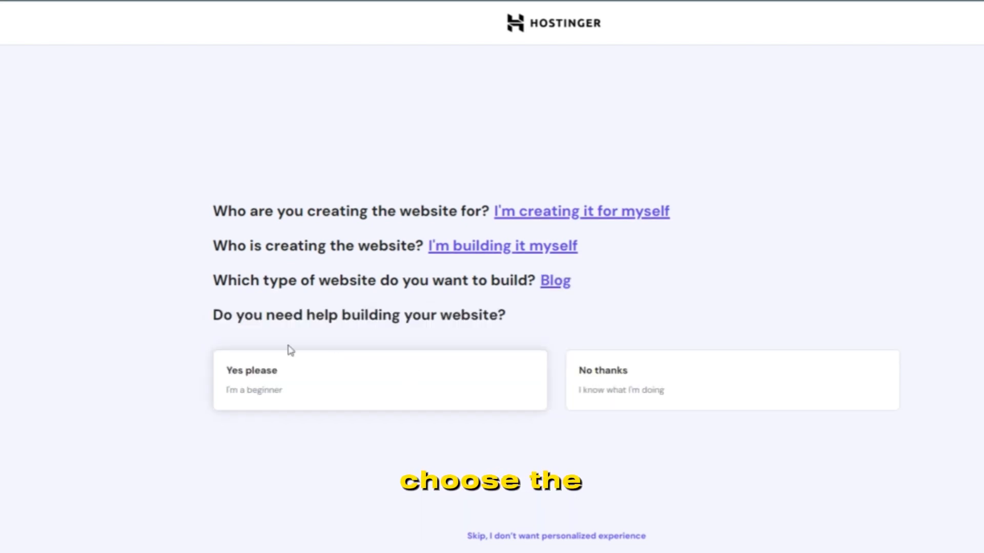
mouse_move(315, 390)
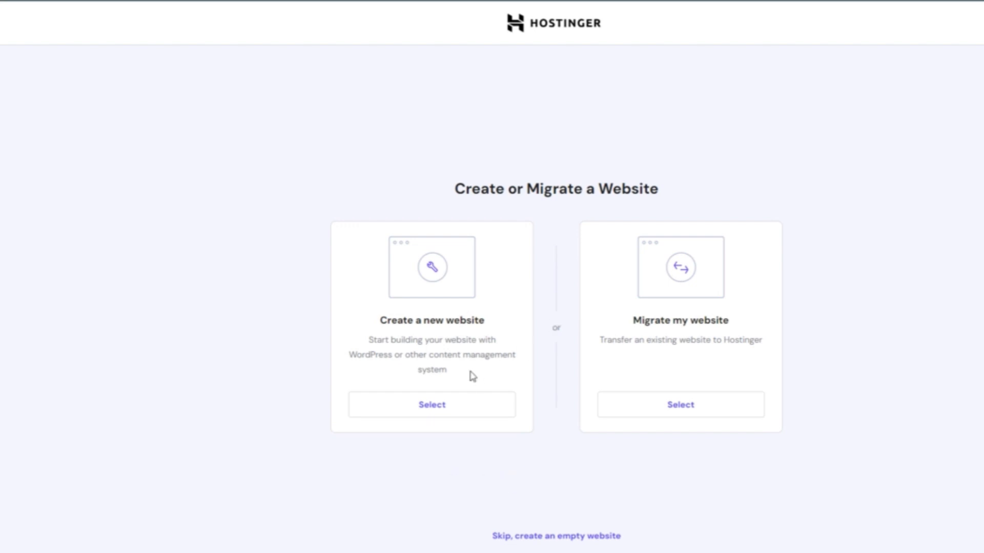
Choose 'Create a new website', compare AI Builder with WordPress, and settle on WordPress.
left_click(430, 405)
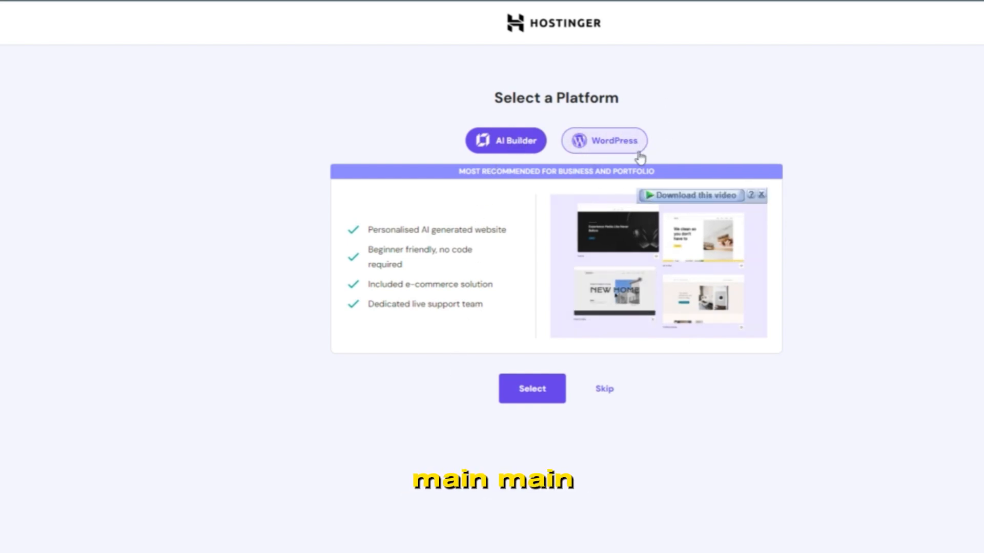
mouse_move(588, 158)
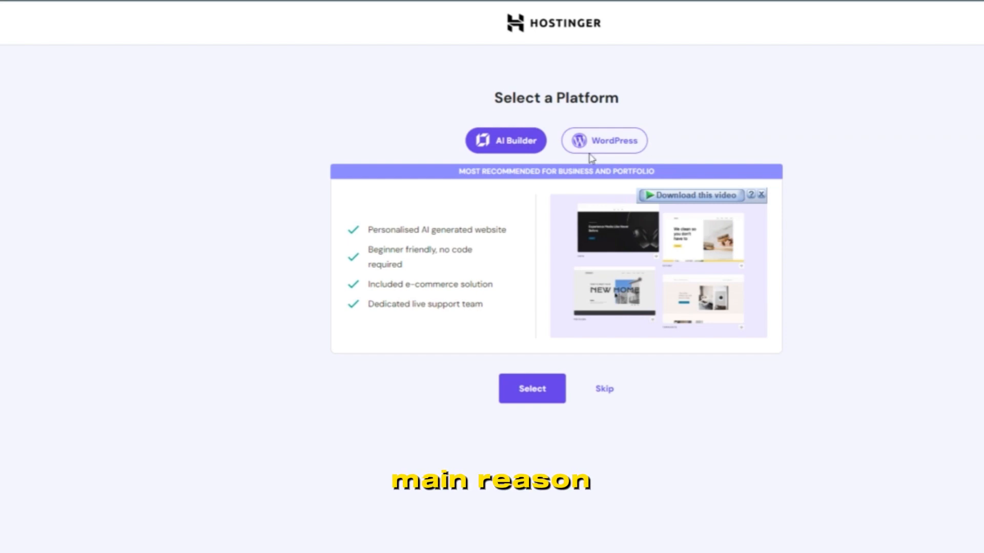
mouse_move(498, 149)
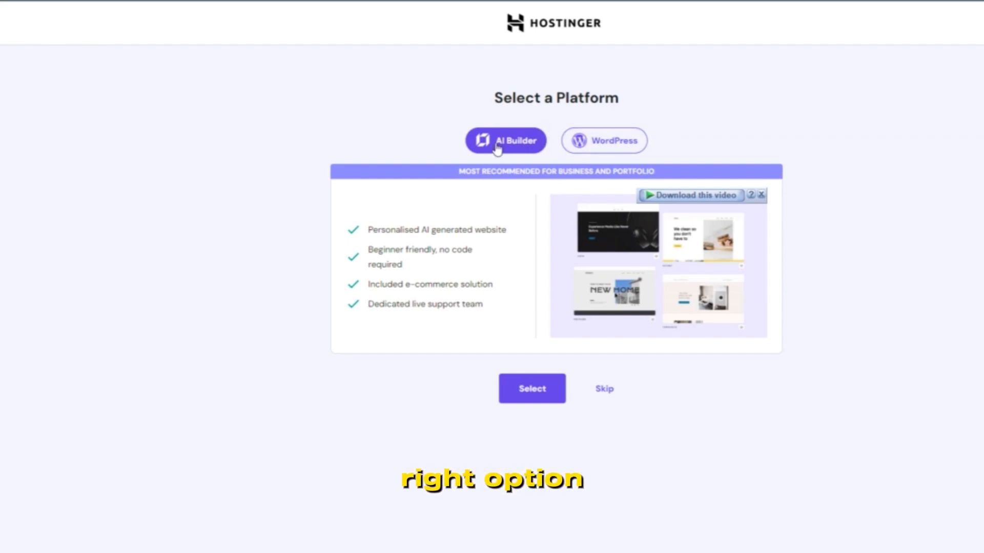
left_click(604, 139)
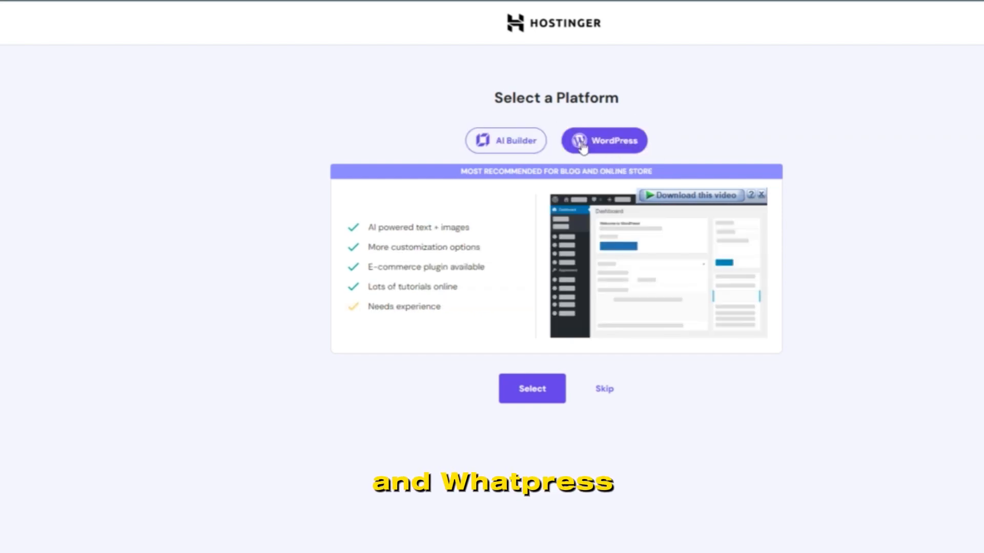
left_click(506, 140)
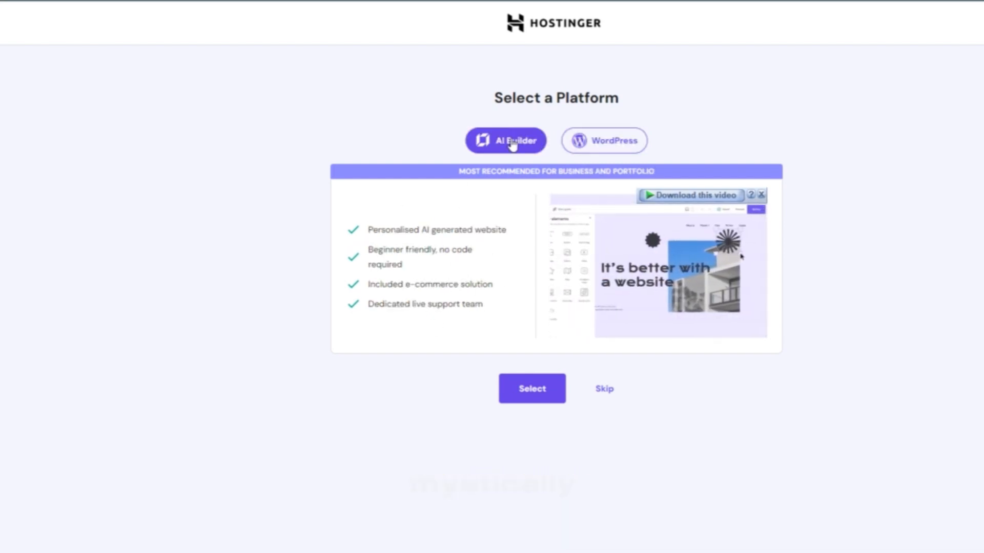
mouse_move(643, 129)
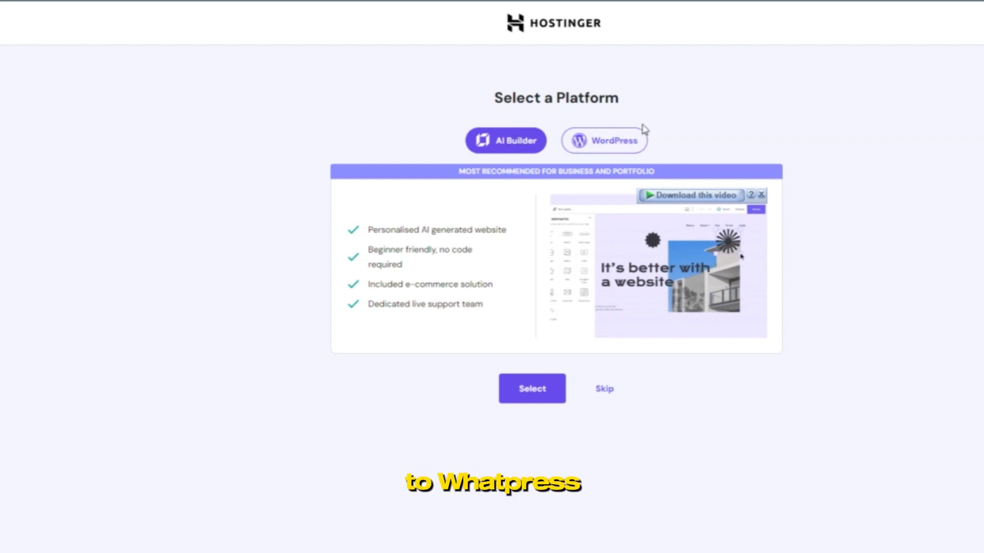
left_click(604, 140)
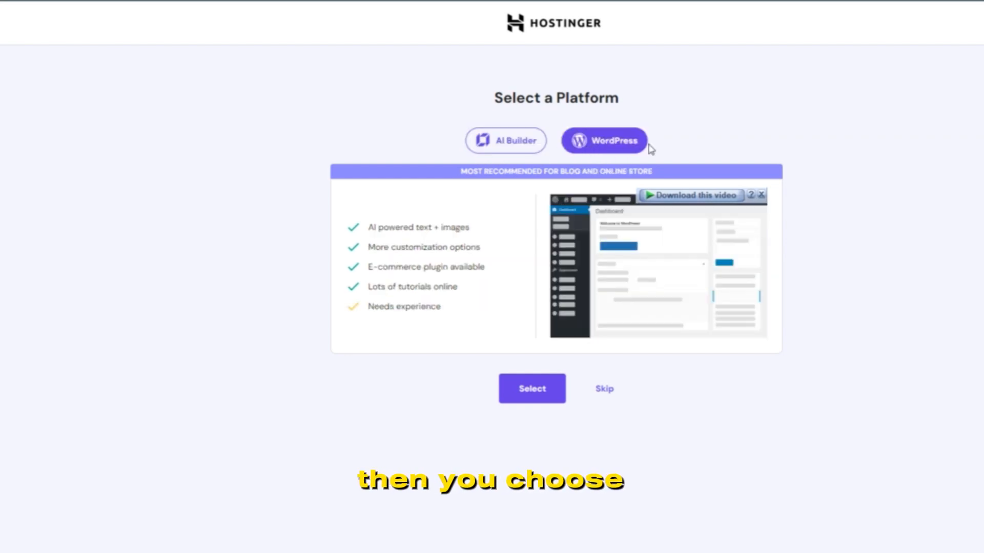
left_click(506, 139)
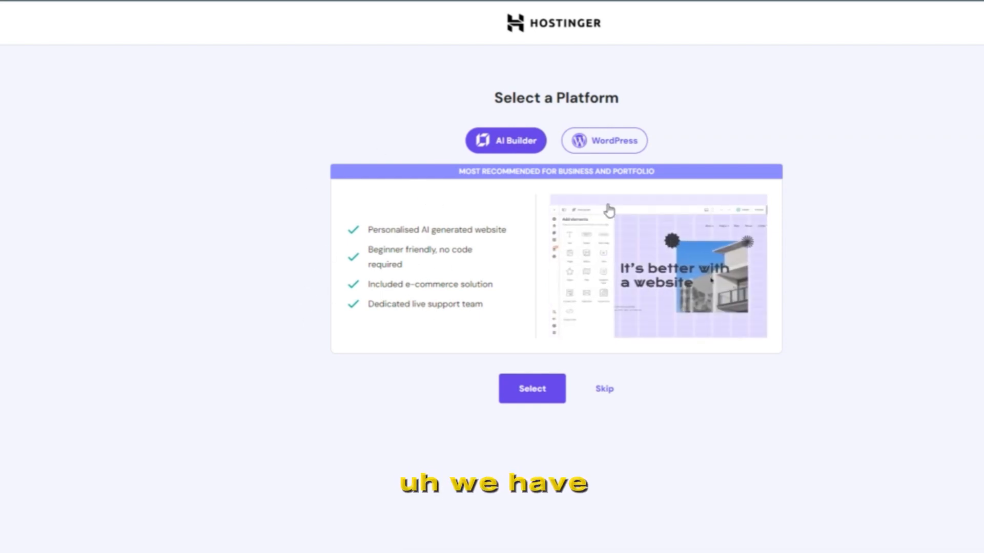
left_click(603, 140)
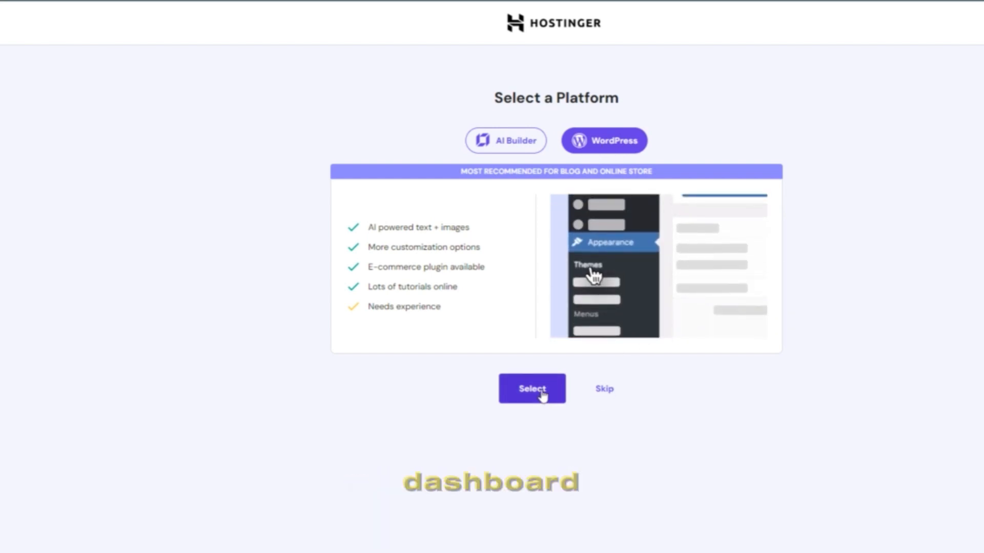
Confirm WordPress to reach the Create Login Details for WordPress Account form.
left_click(531, 389)
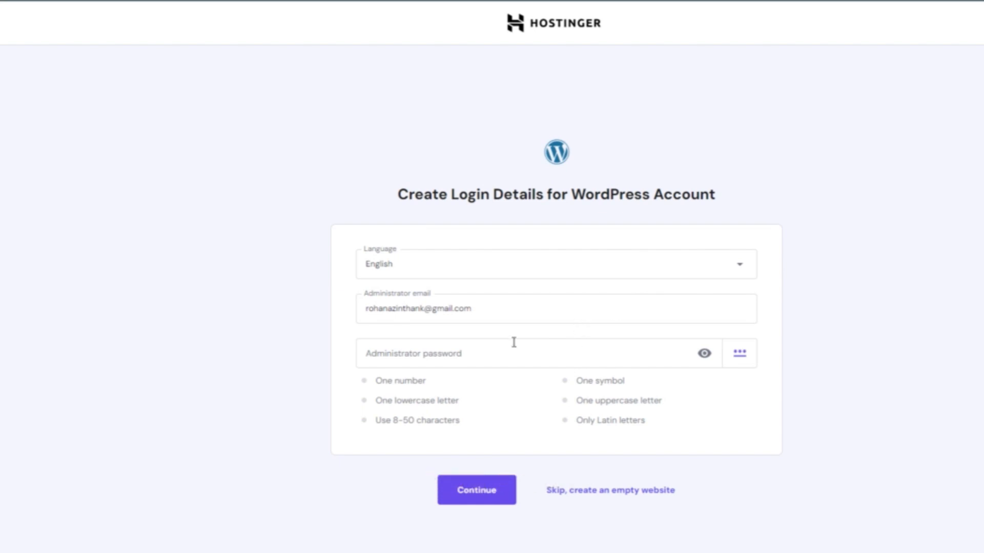
mouse_move(768, 401)
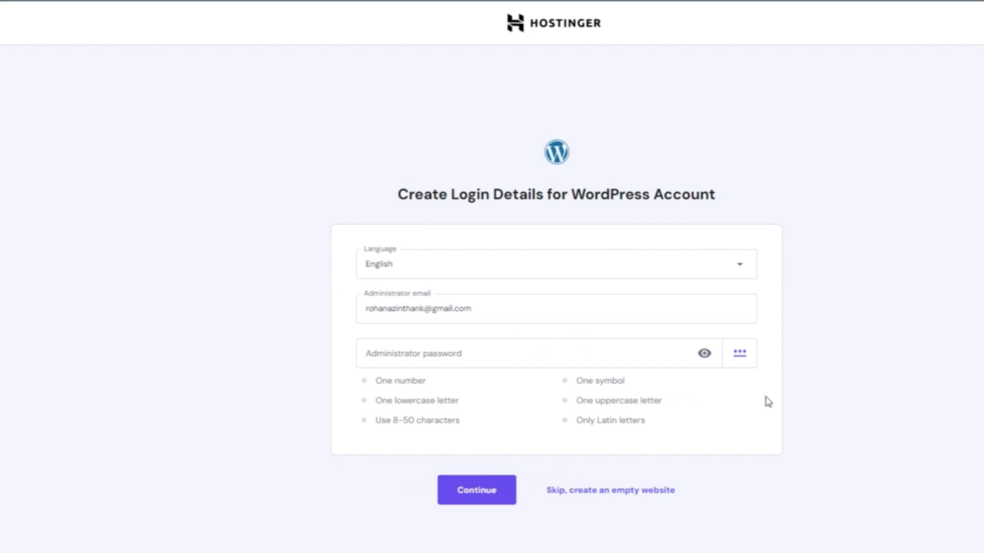
mouse_move(828, 351)
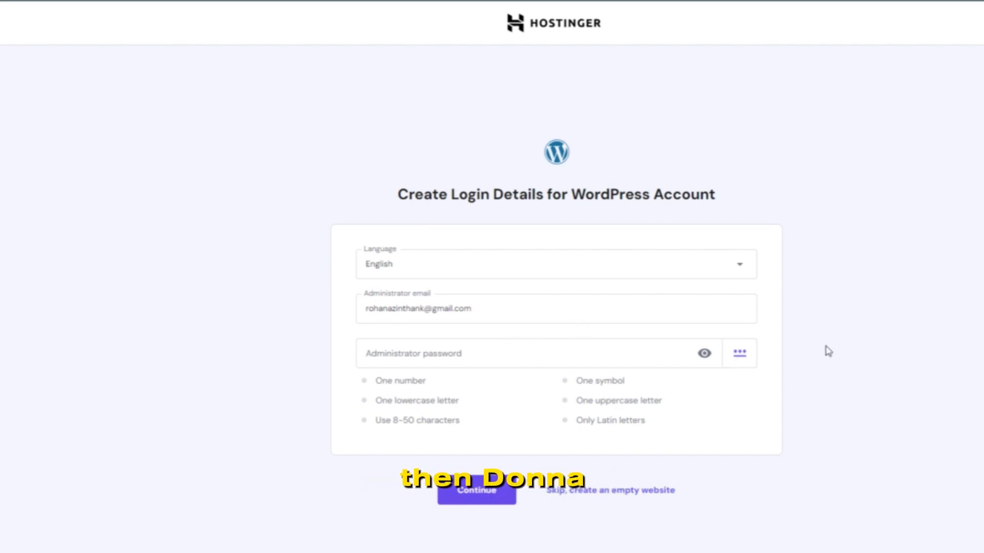